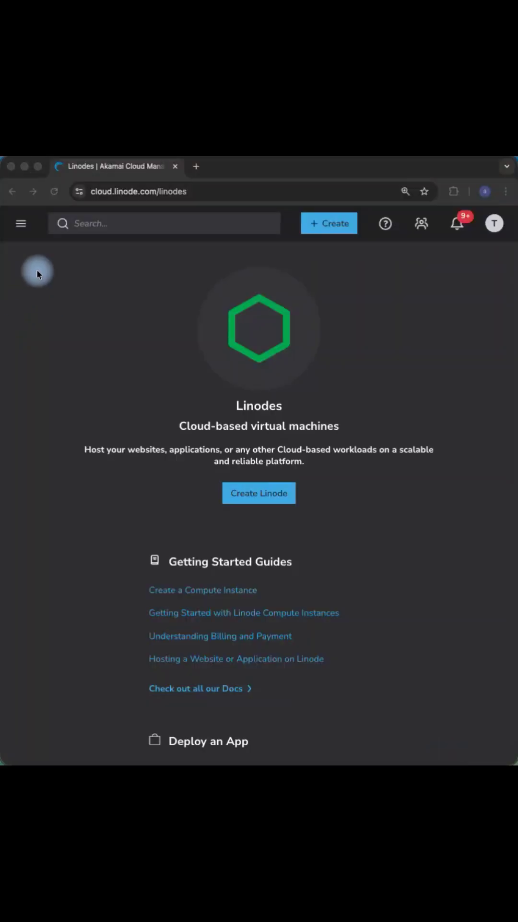
pyautogui.moveTo(41, 295)
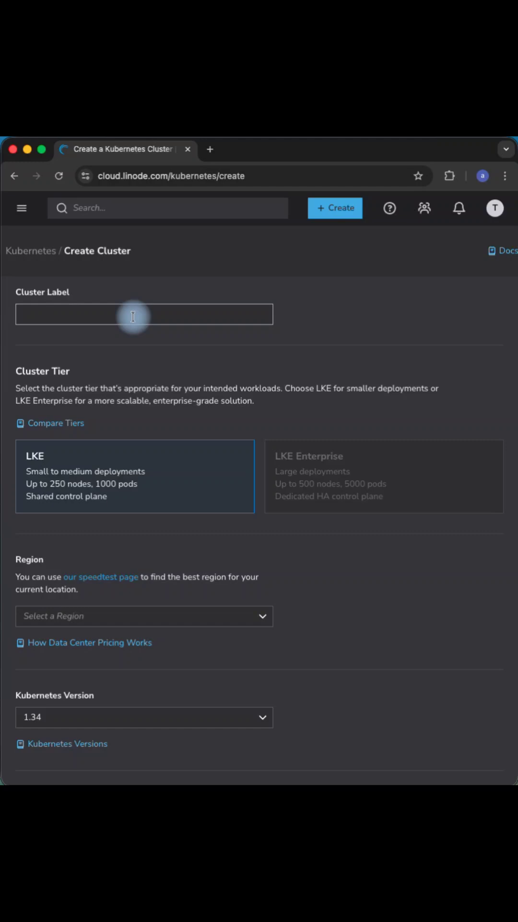
# - Label the cluster 'Cluster', keep Kubernetes 1.34 and select No for the Akamai App Platform
pyautogui.write('Cluster')
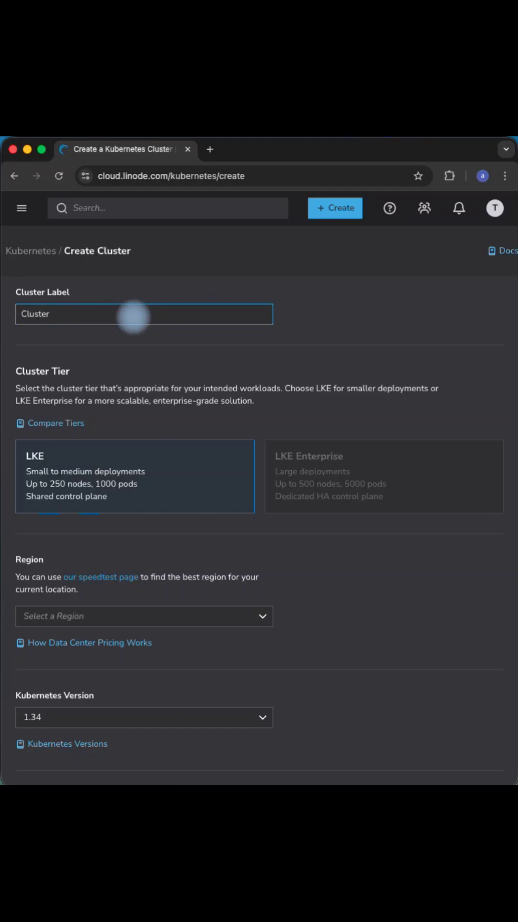
pyautogui.scroll(-3)
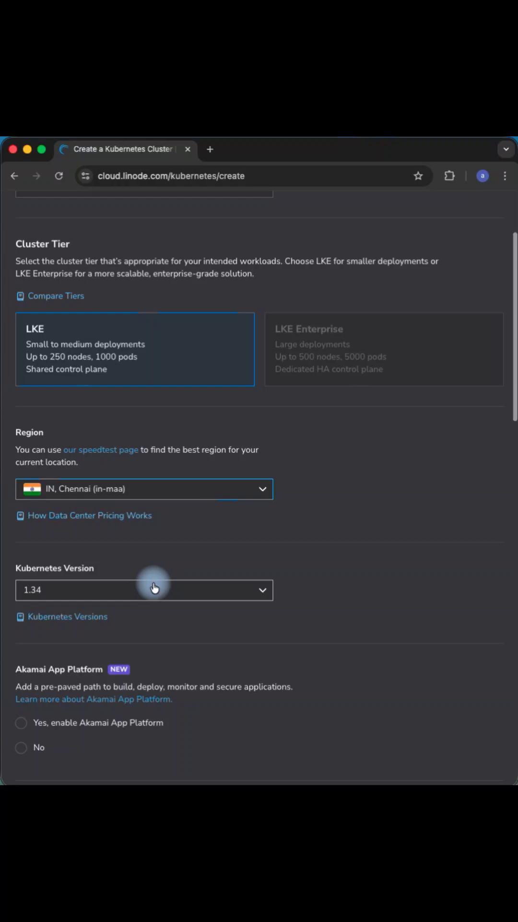
pyautogui.click(143, 589)
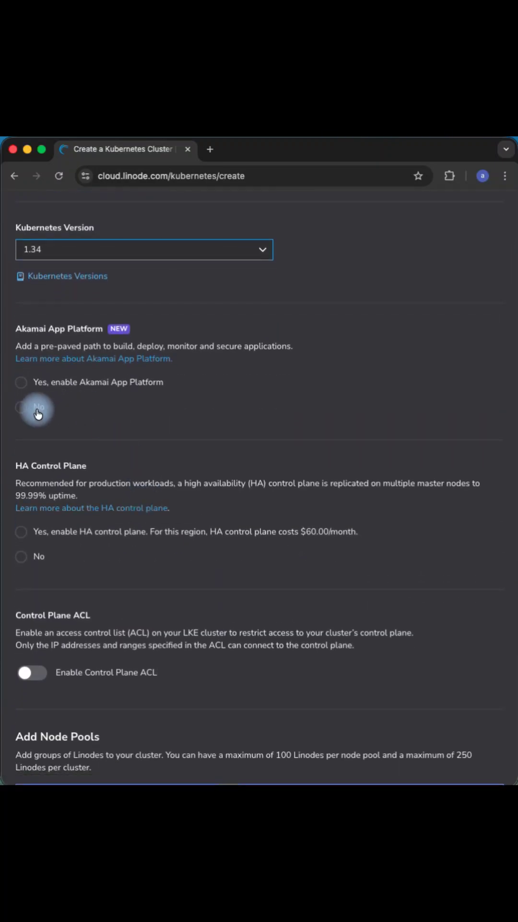
pyautogui.click(21, 407)
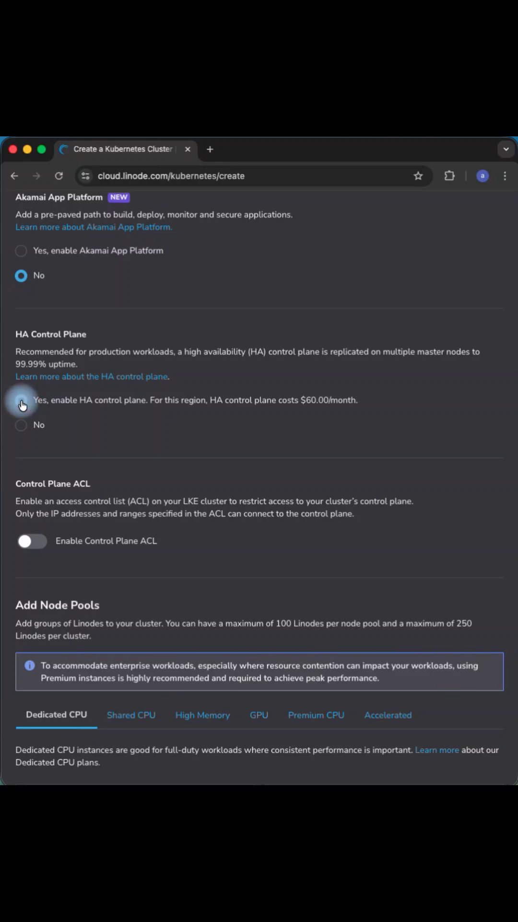
pyautogui.scroll(-3)
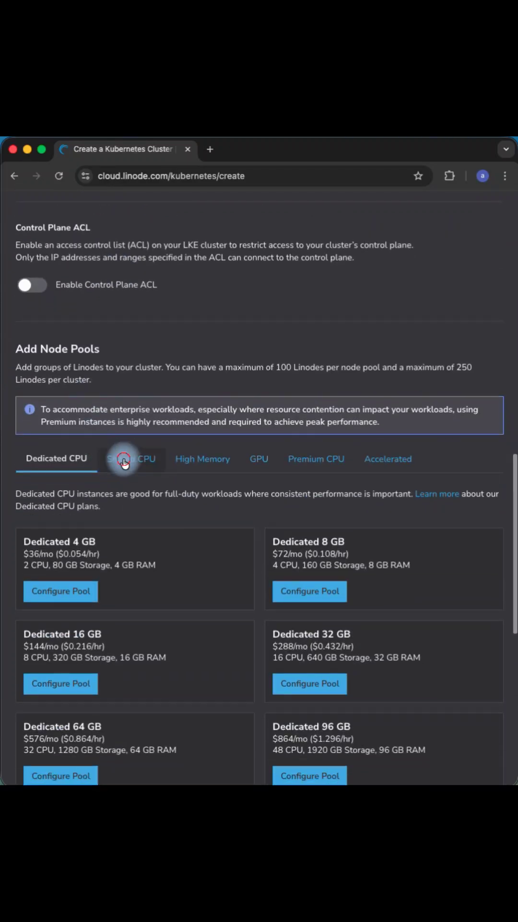
# - Add a 3-node Linode 2 GB shared-CPU pool and submit the $96.00/mo HA cluster for creation
pyautogui.click(130, 459)
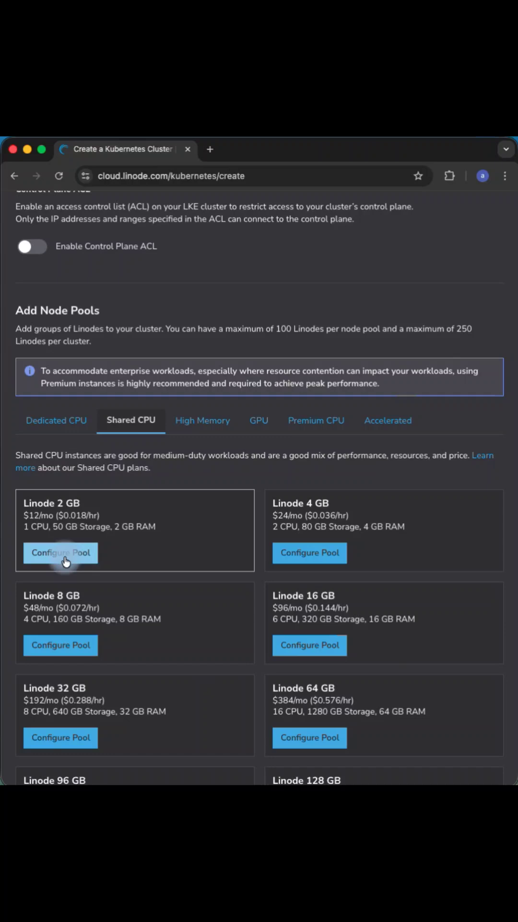
pyautogui.click(60, 553)
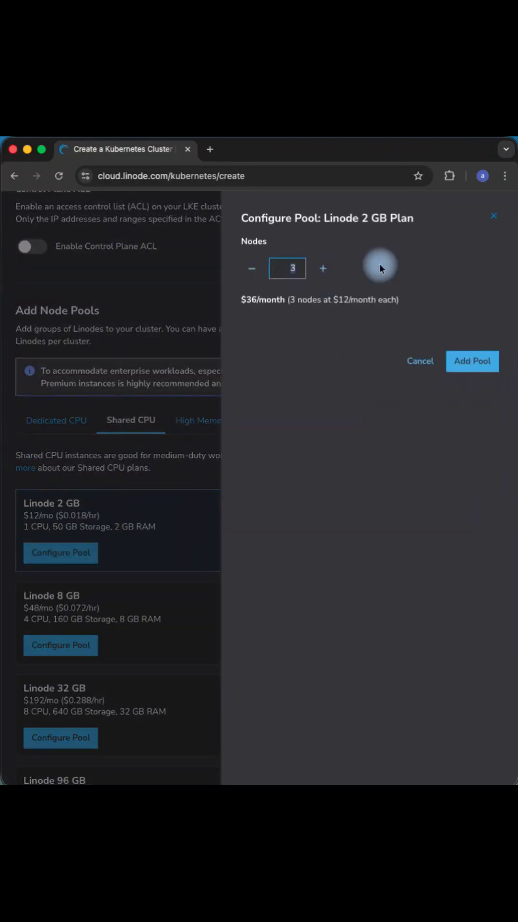
pyautogui.click(419, 361)
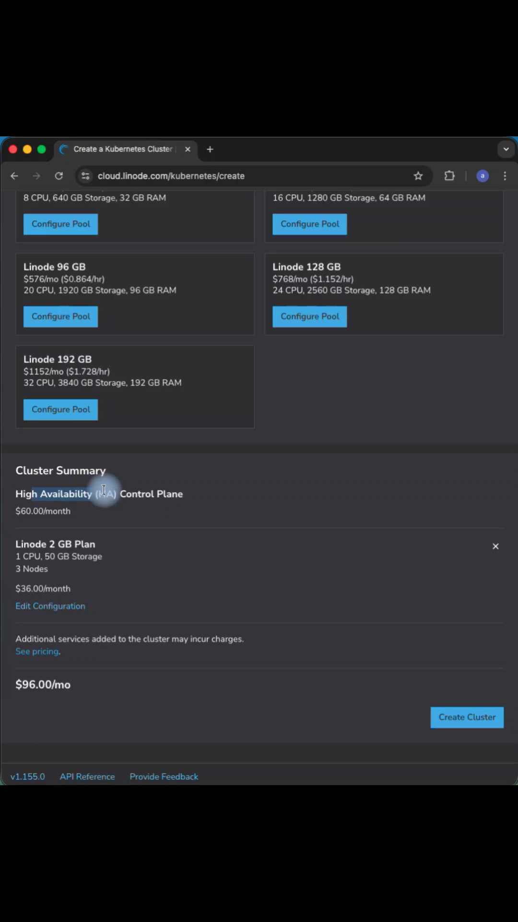
pyautogui.scroll(-3)
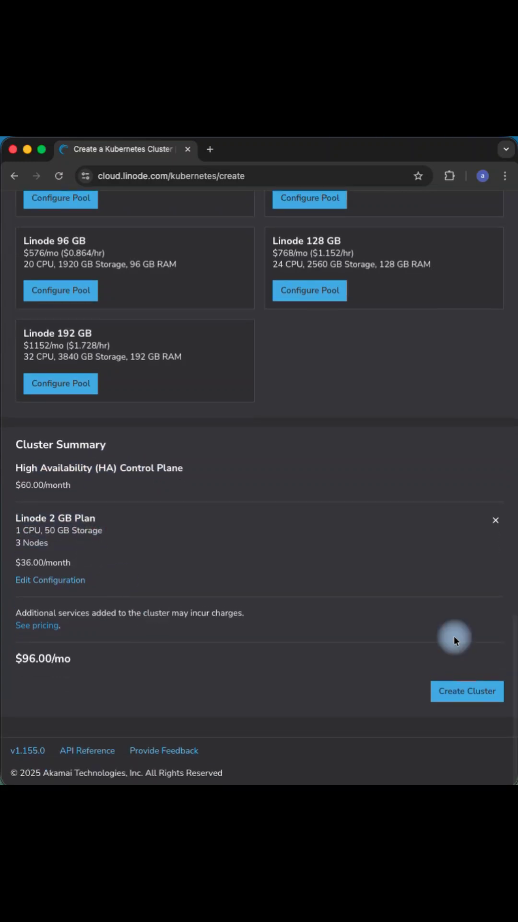
pyautogui.click(468, 690)
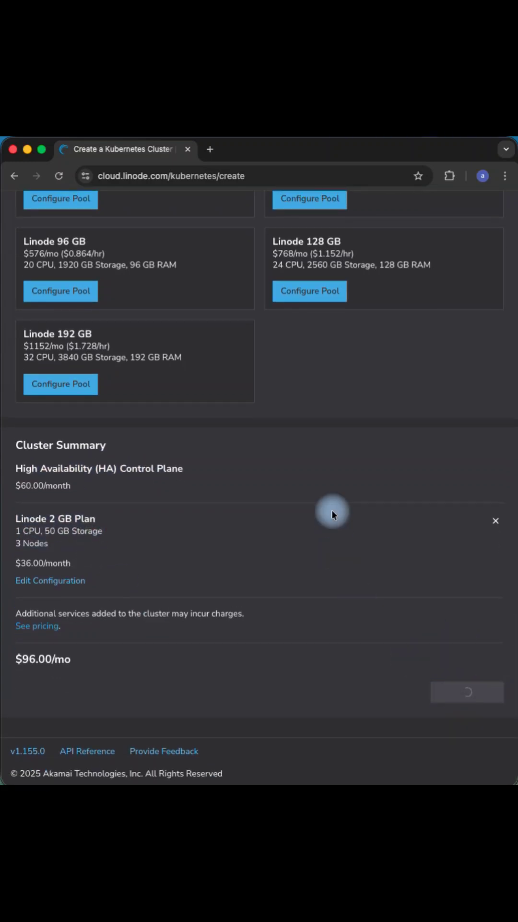
# - Once Cluster-01's three nodes are running, view its kubeconfig in the side drawer
pyautogui.click(467, 692)
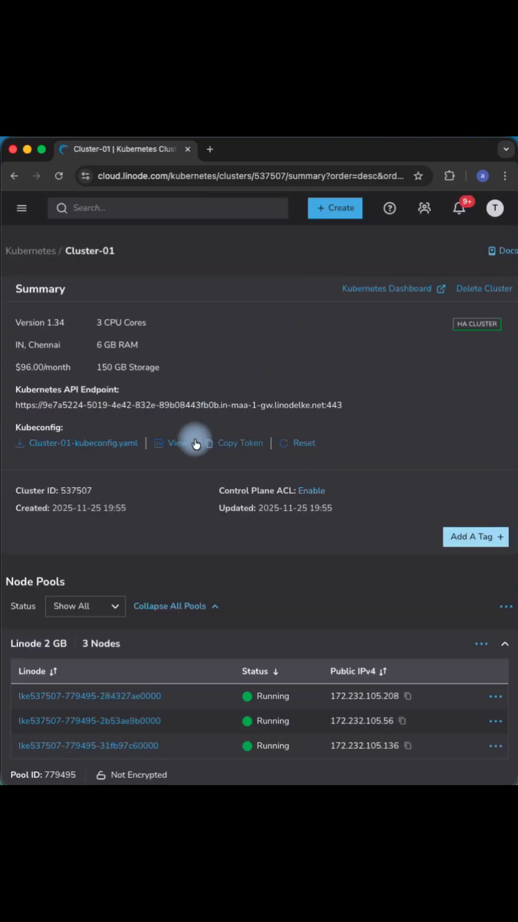
pyautogui.click(172, 442)
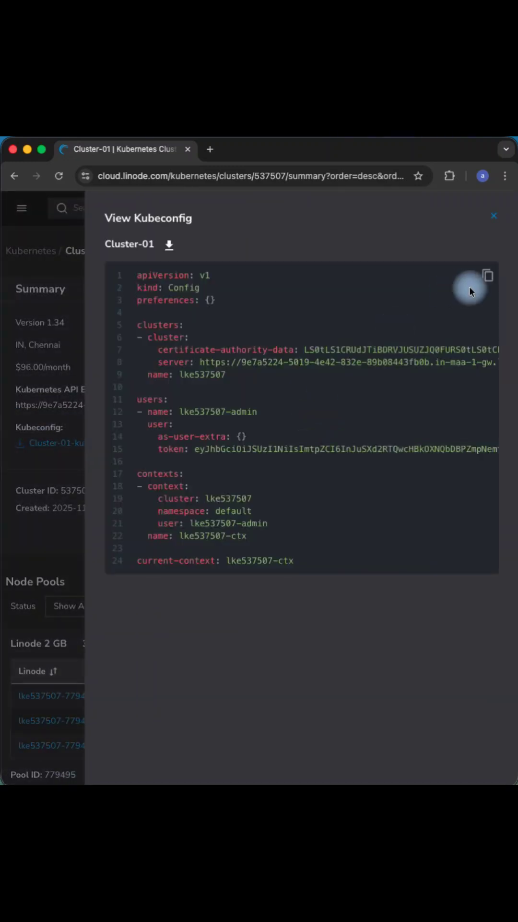